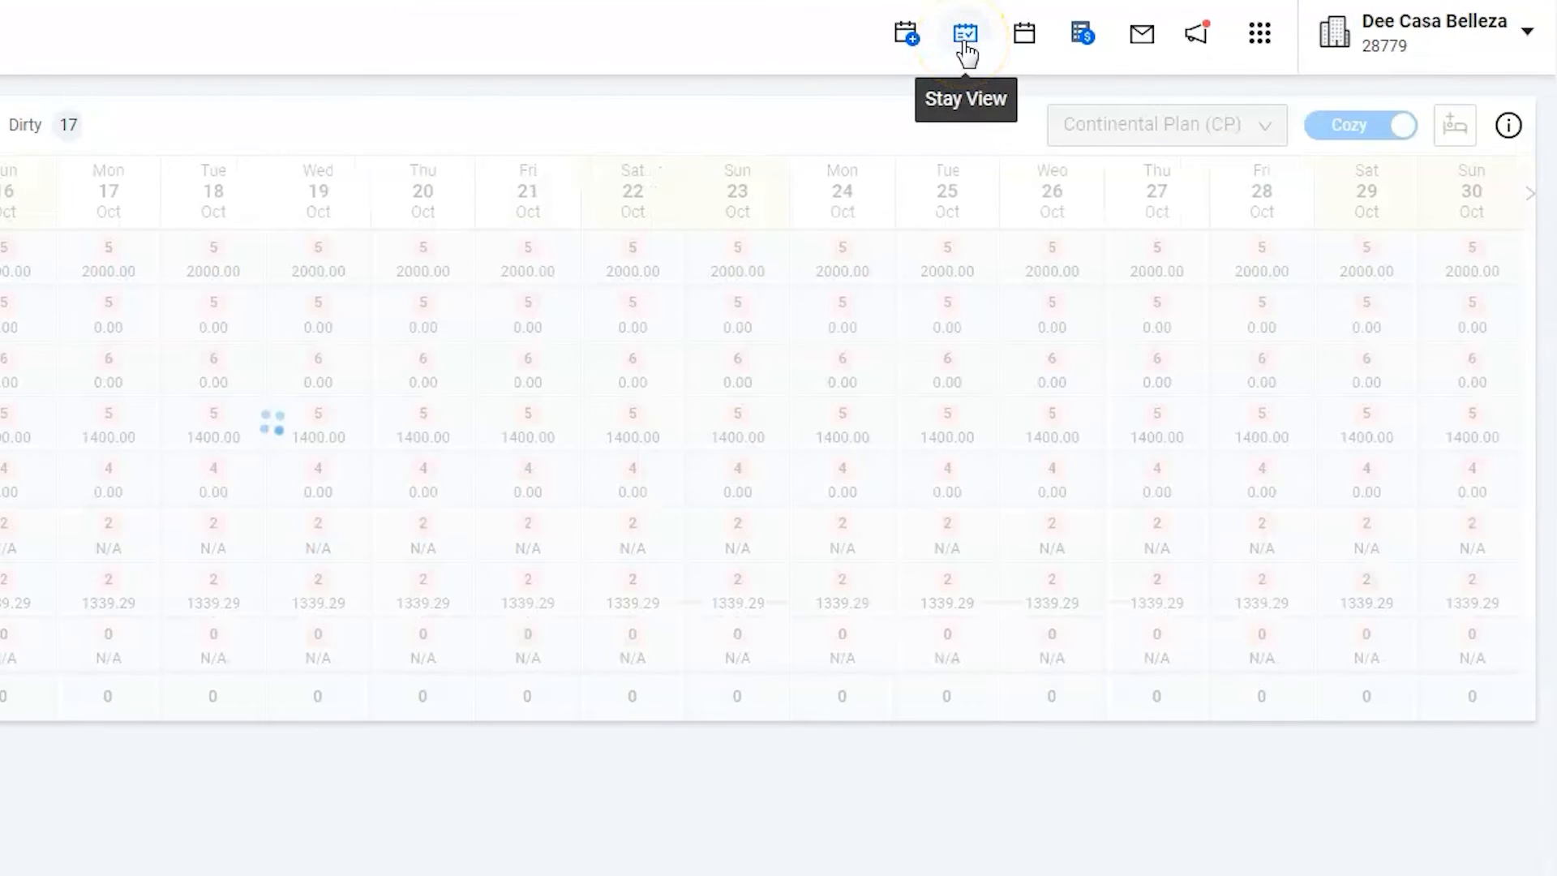
- Switch to the Stay View chart showing room-by-room reservations across dates
left_click(964, 32)
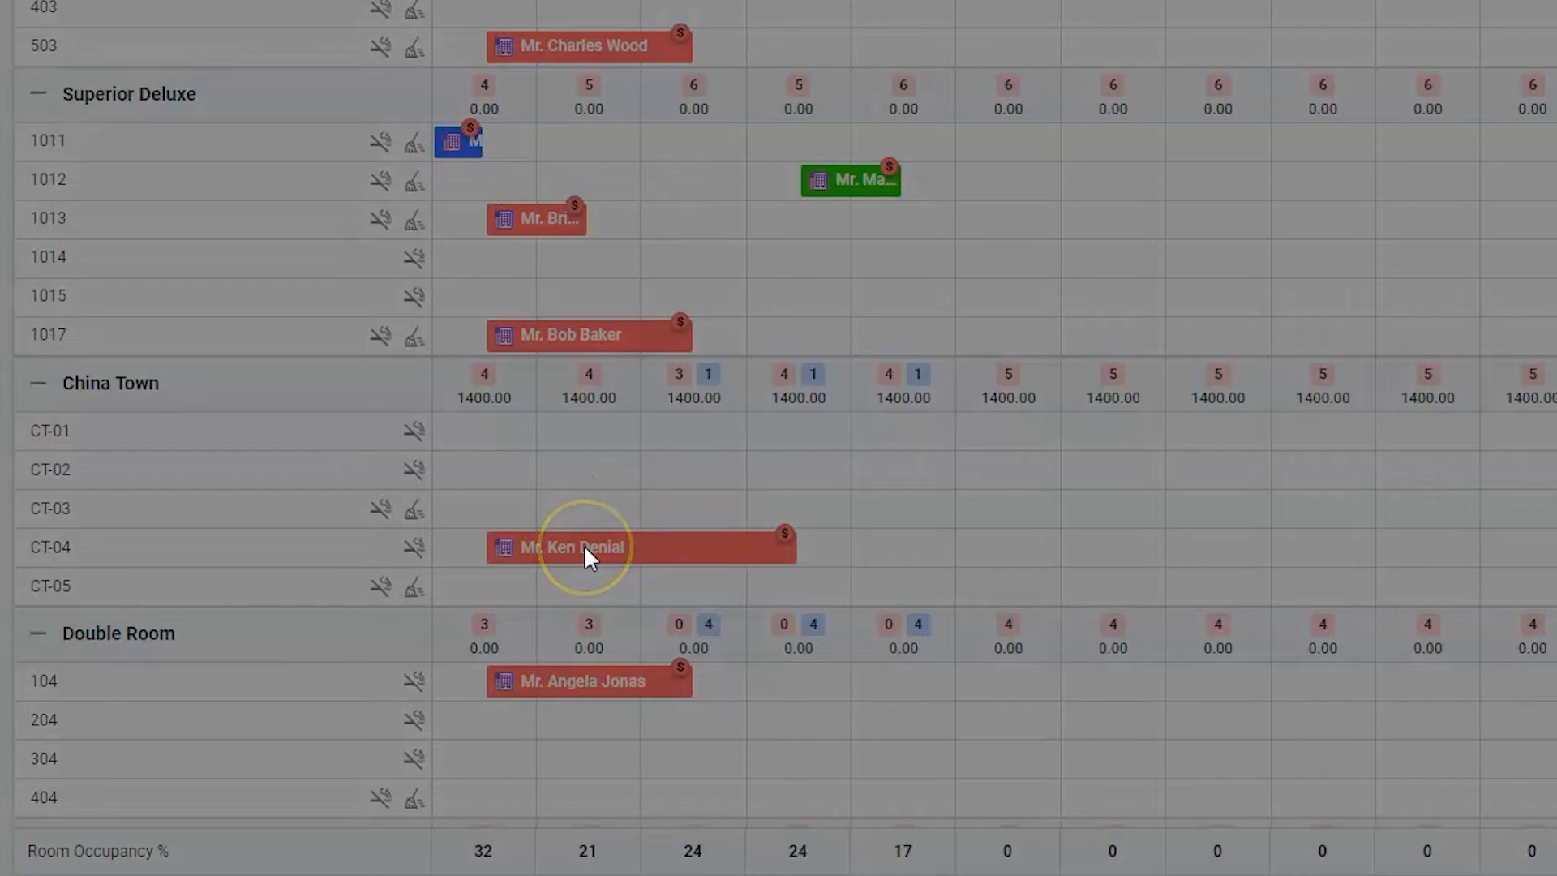
left_click(585, 548)
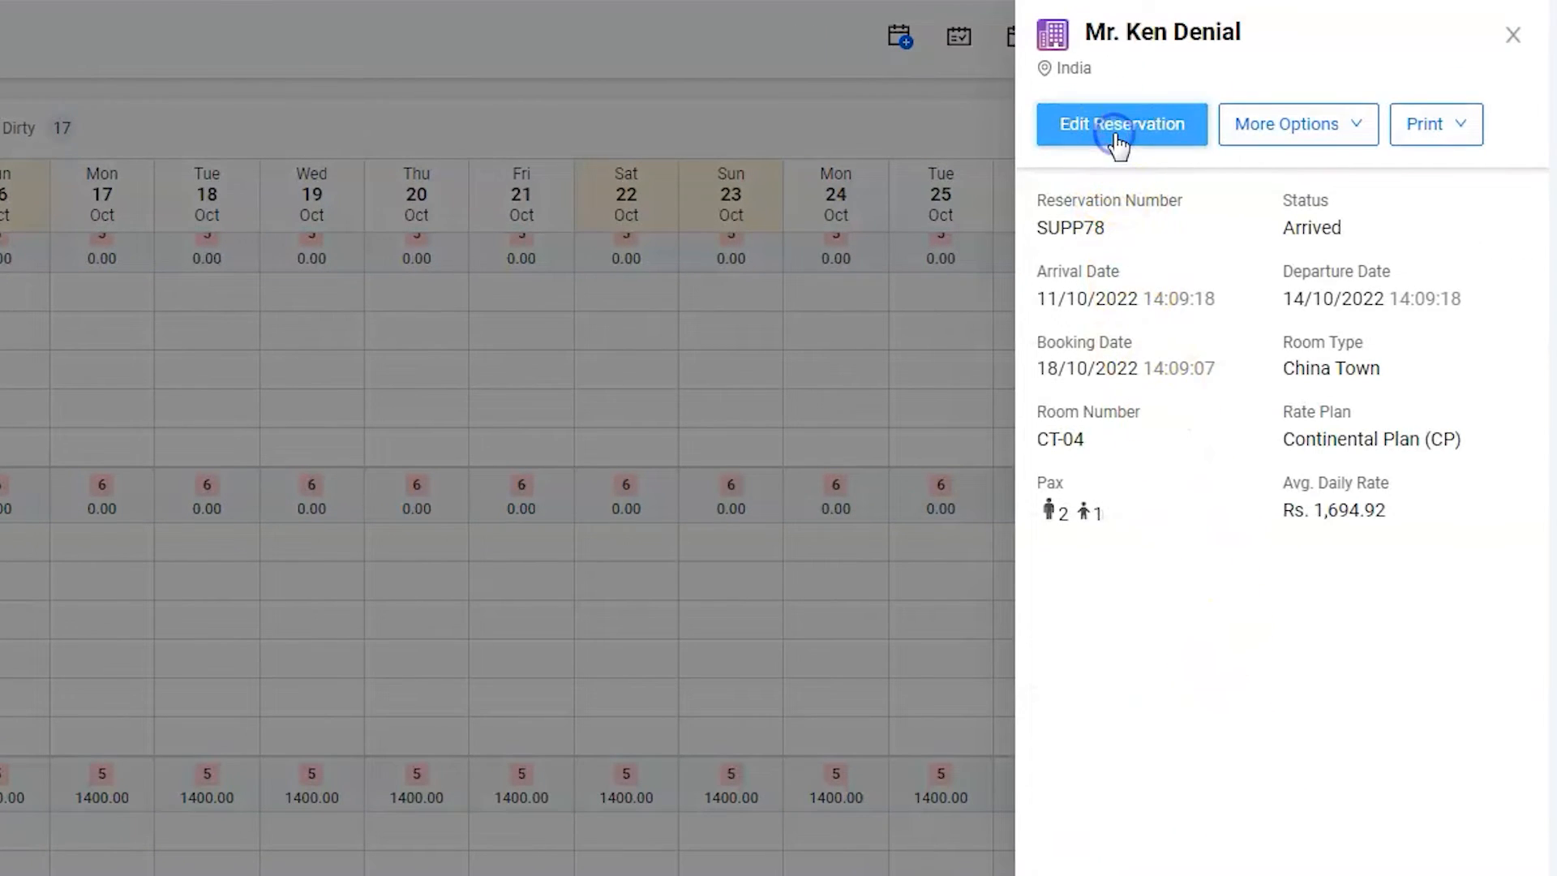
left_click(1120, 124)
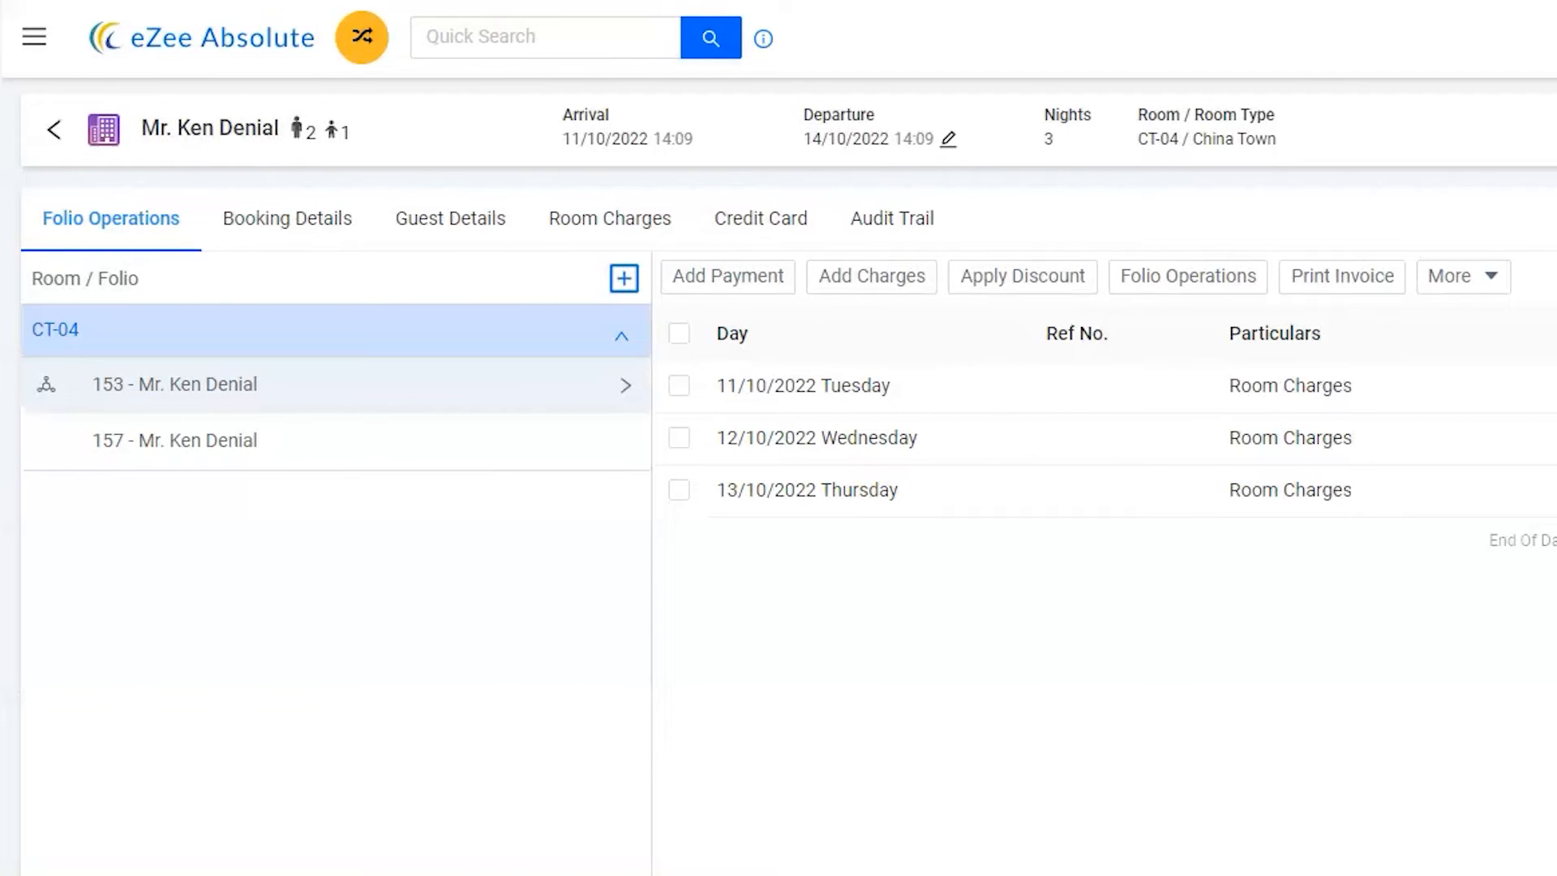
- Set Bill To Company, Type Credit, payer Deal Communication Inc, save, and return to folio
left_click(287, 218)
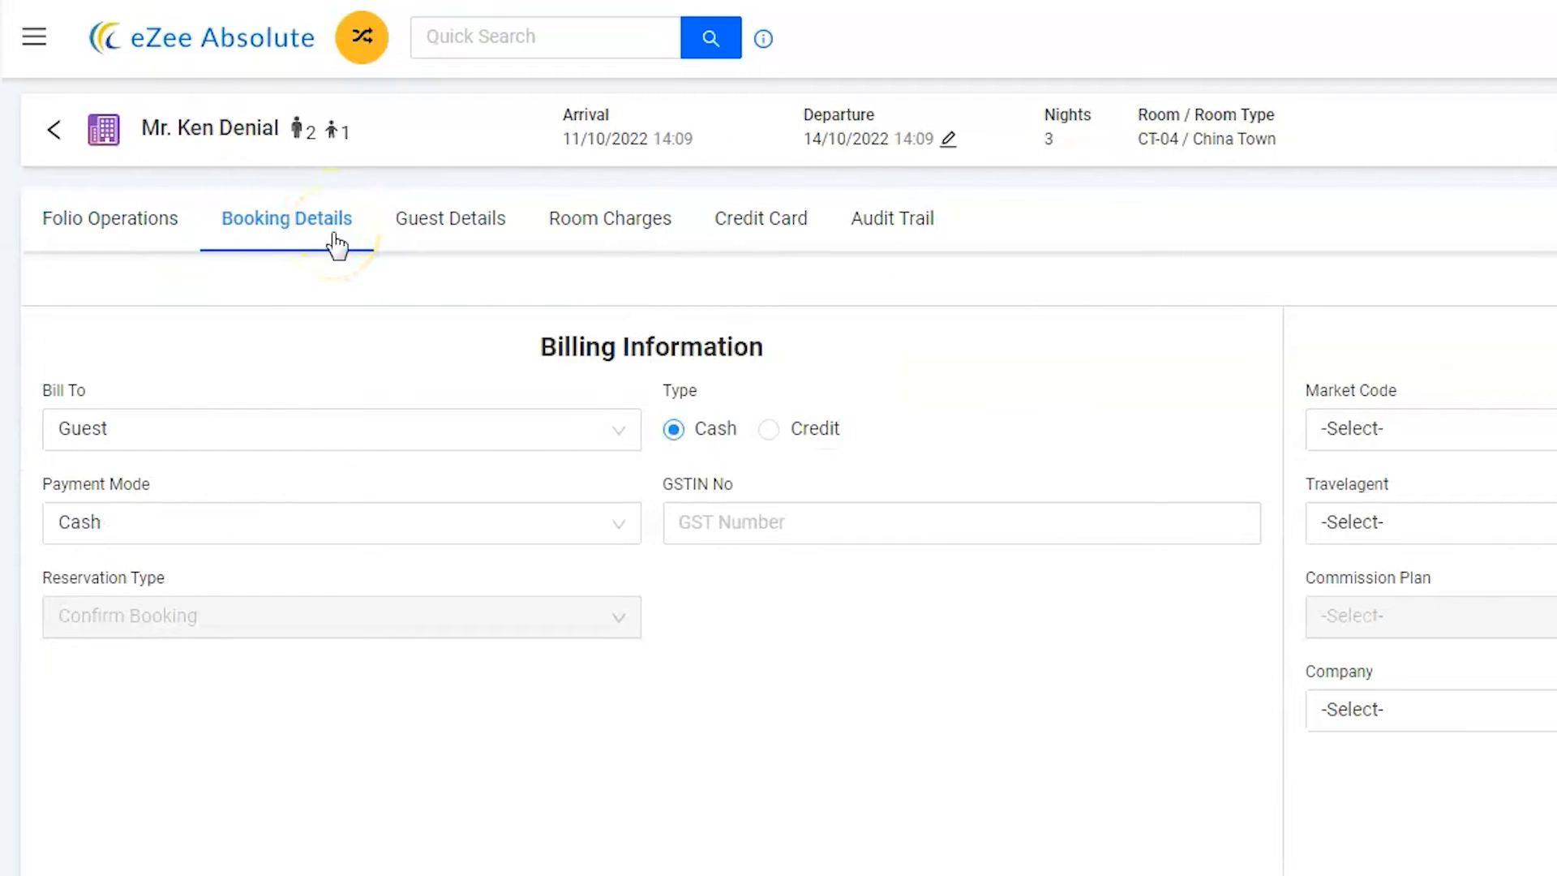
left_click(340, 428)
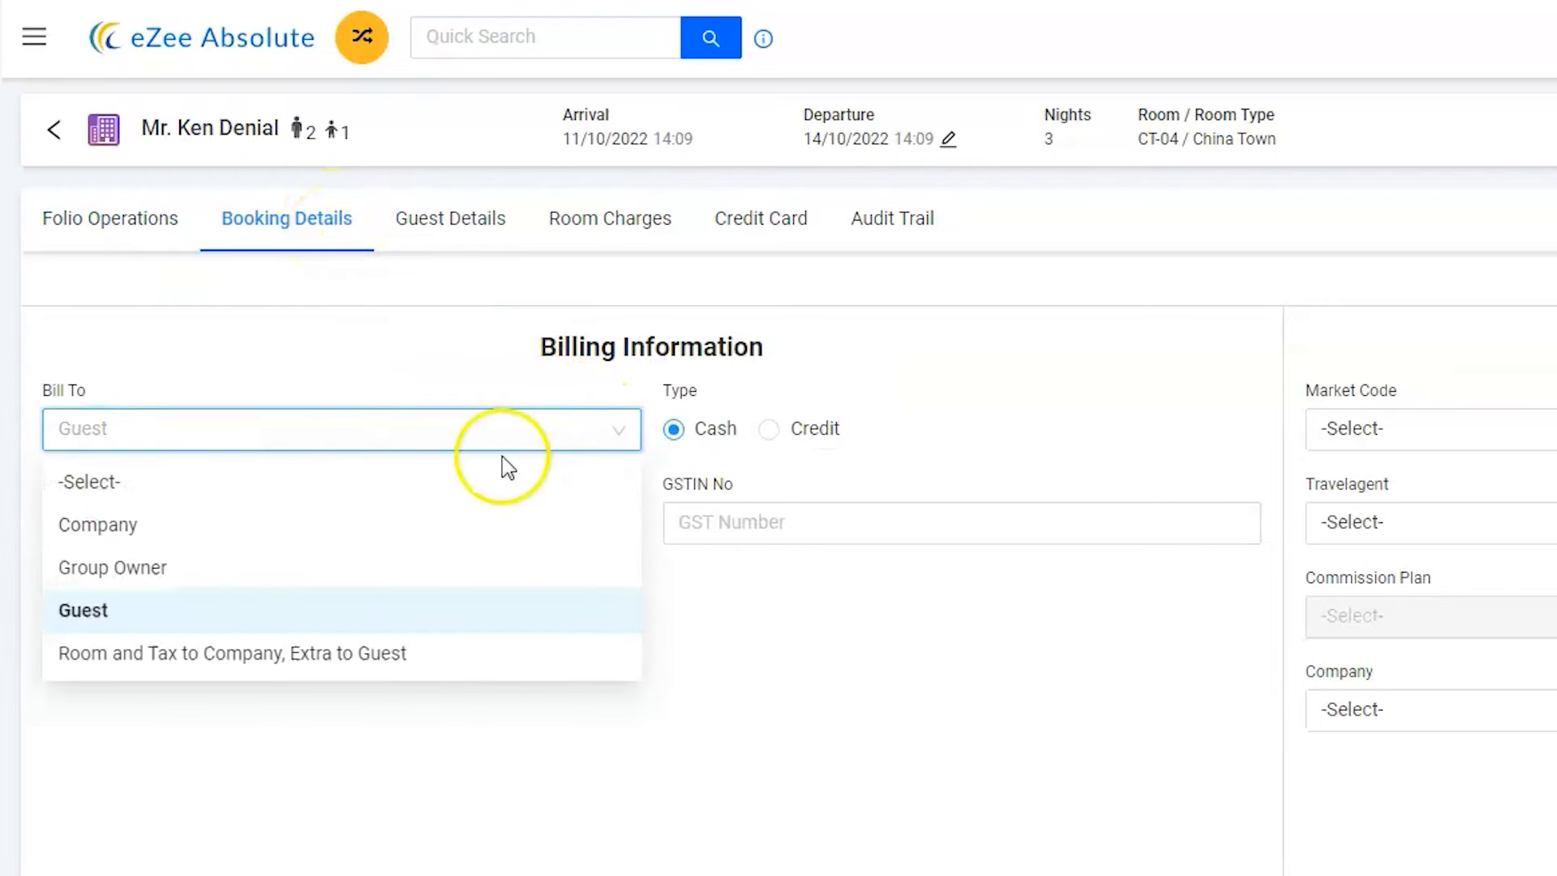
left_click(97, 525)
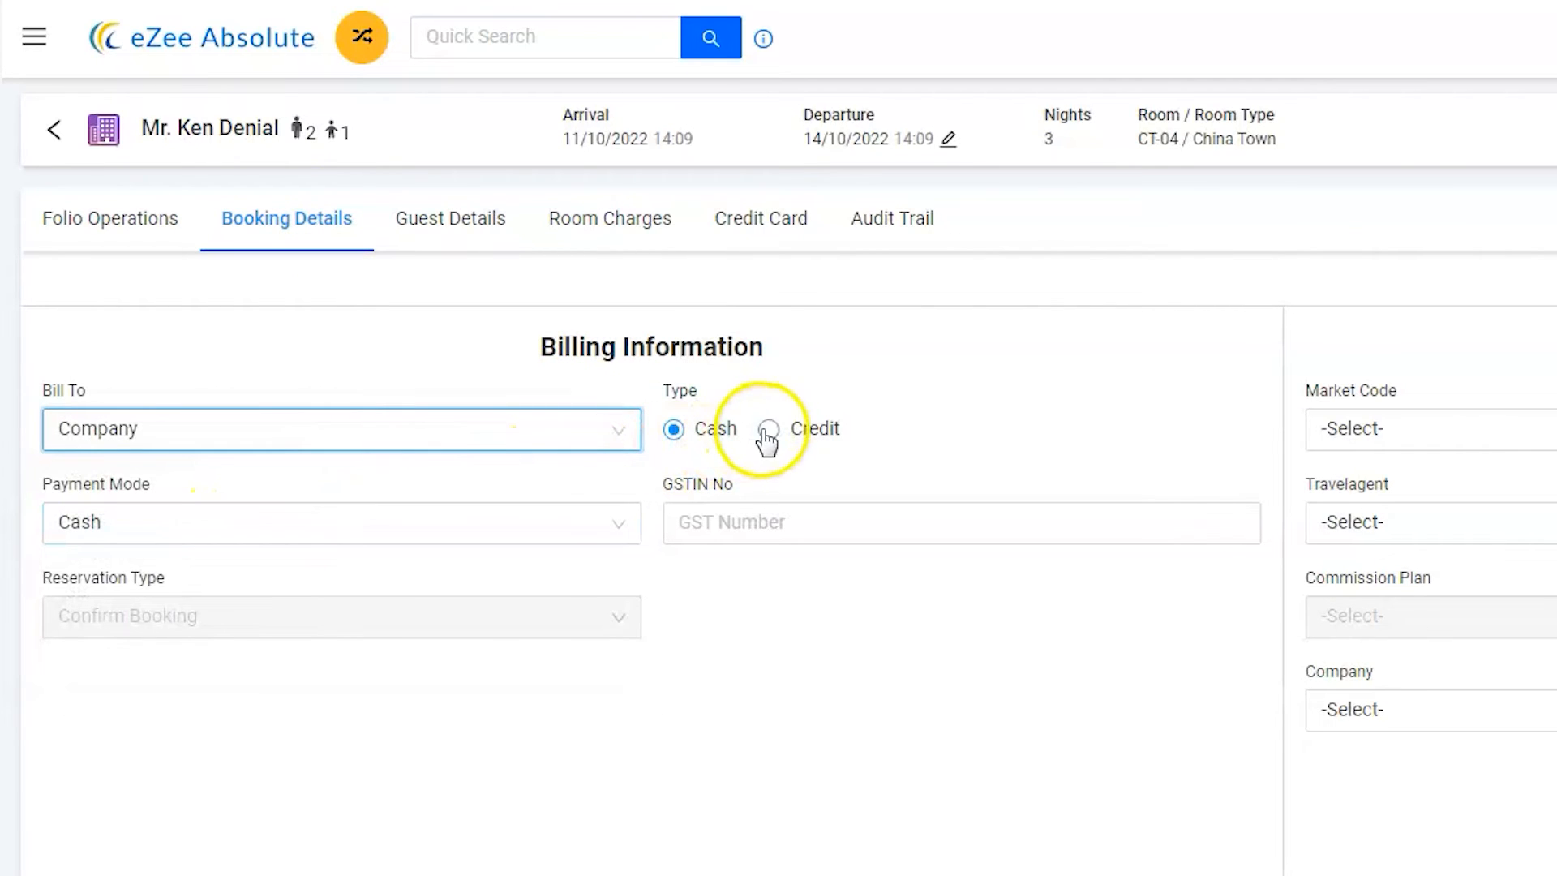
left_click(767, 428)
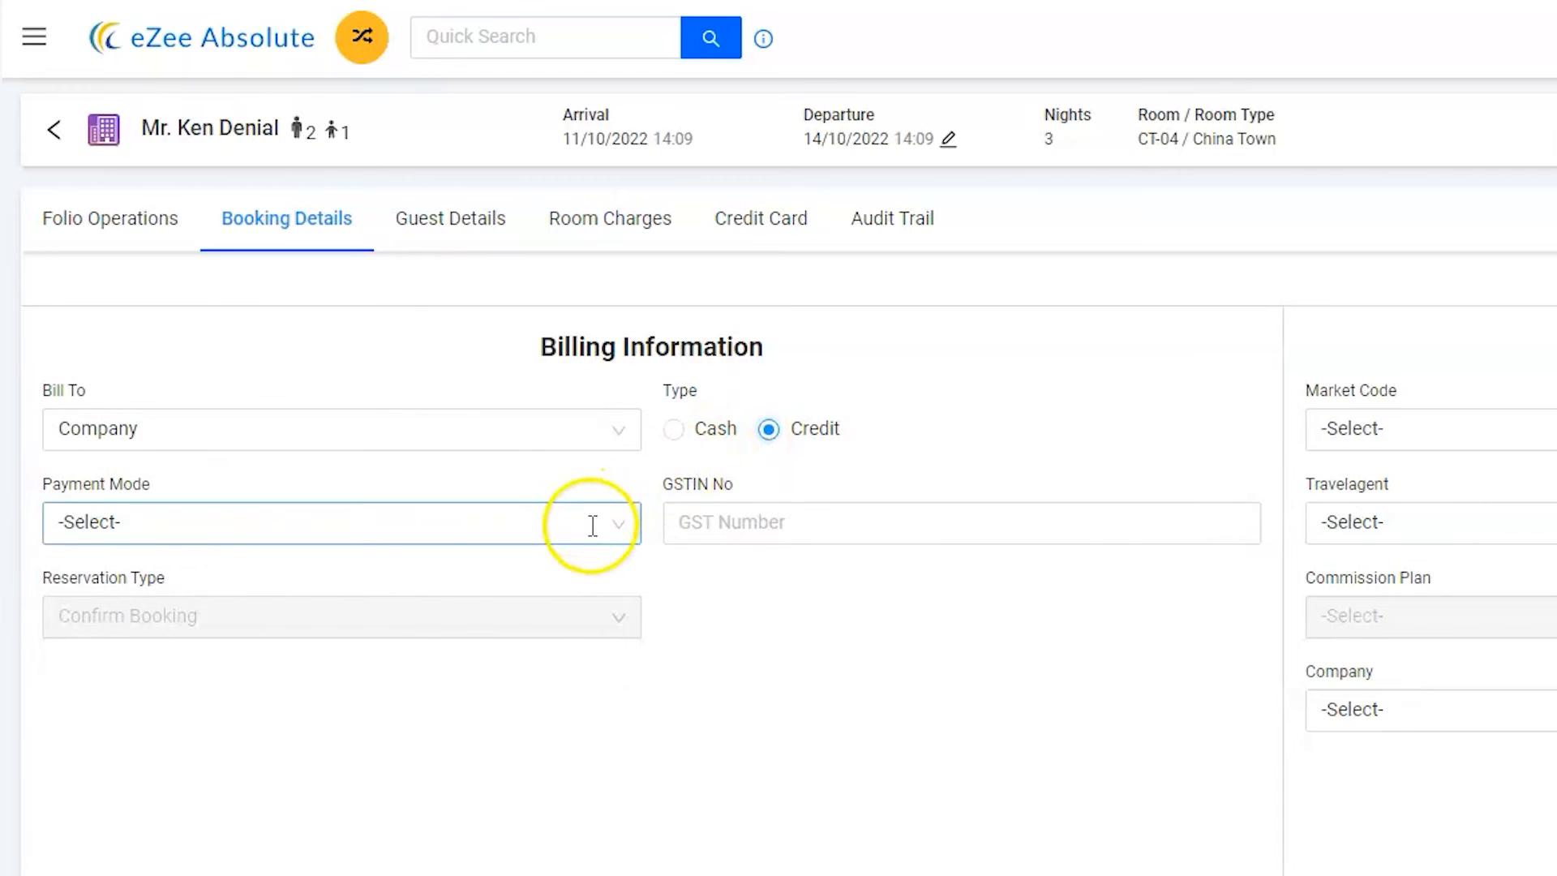
left_click(340, 522)
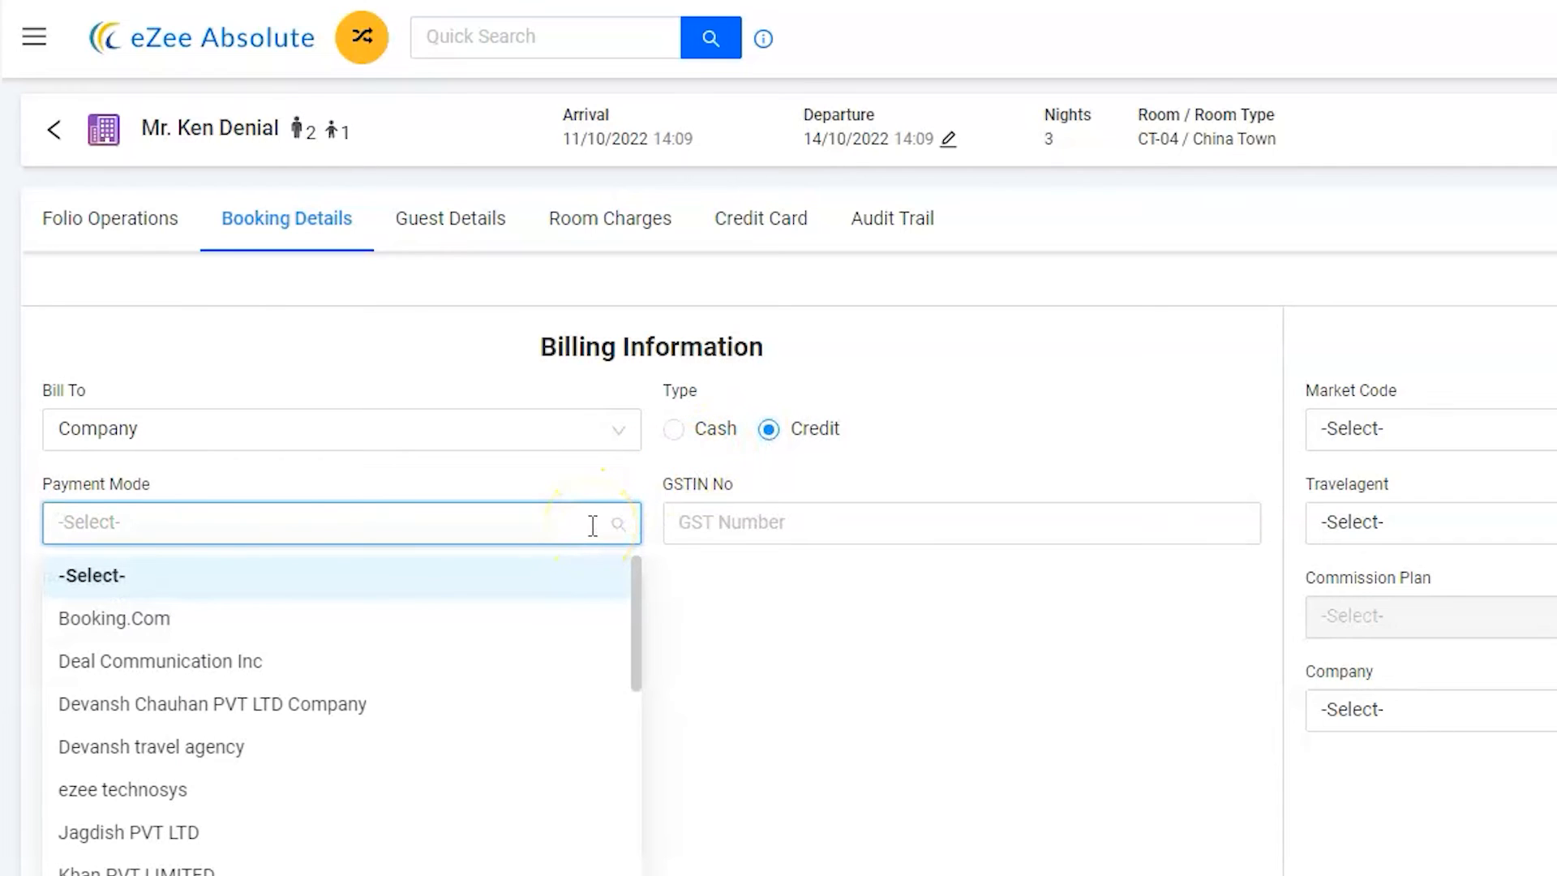
type("deal")
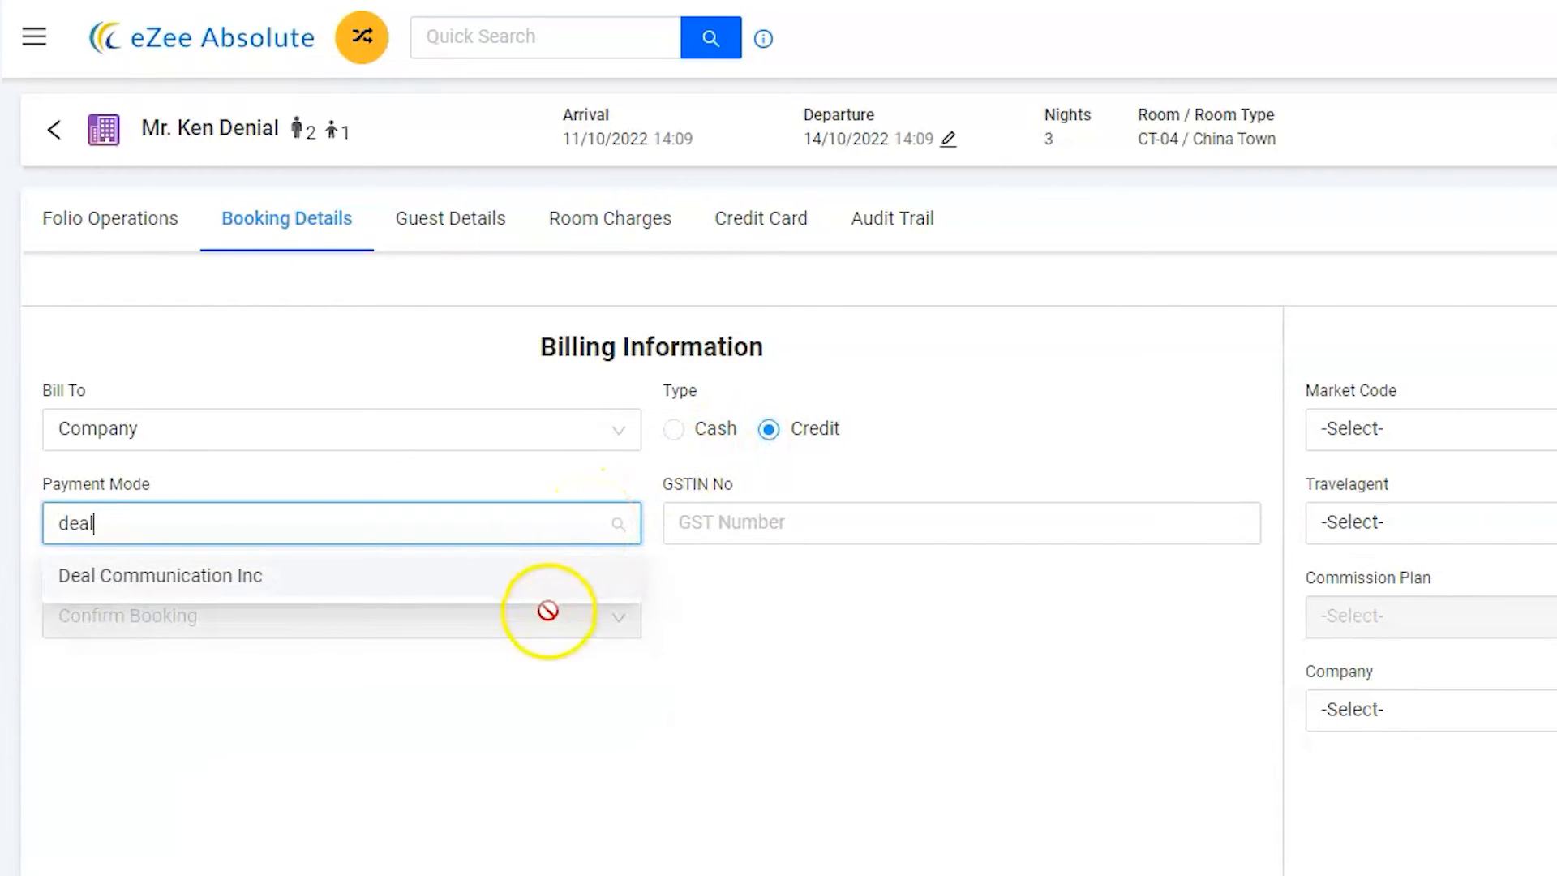
left_click(159, 575)
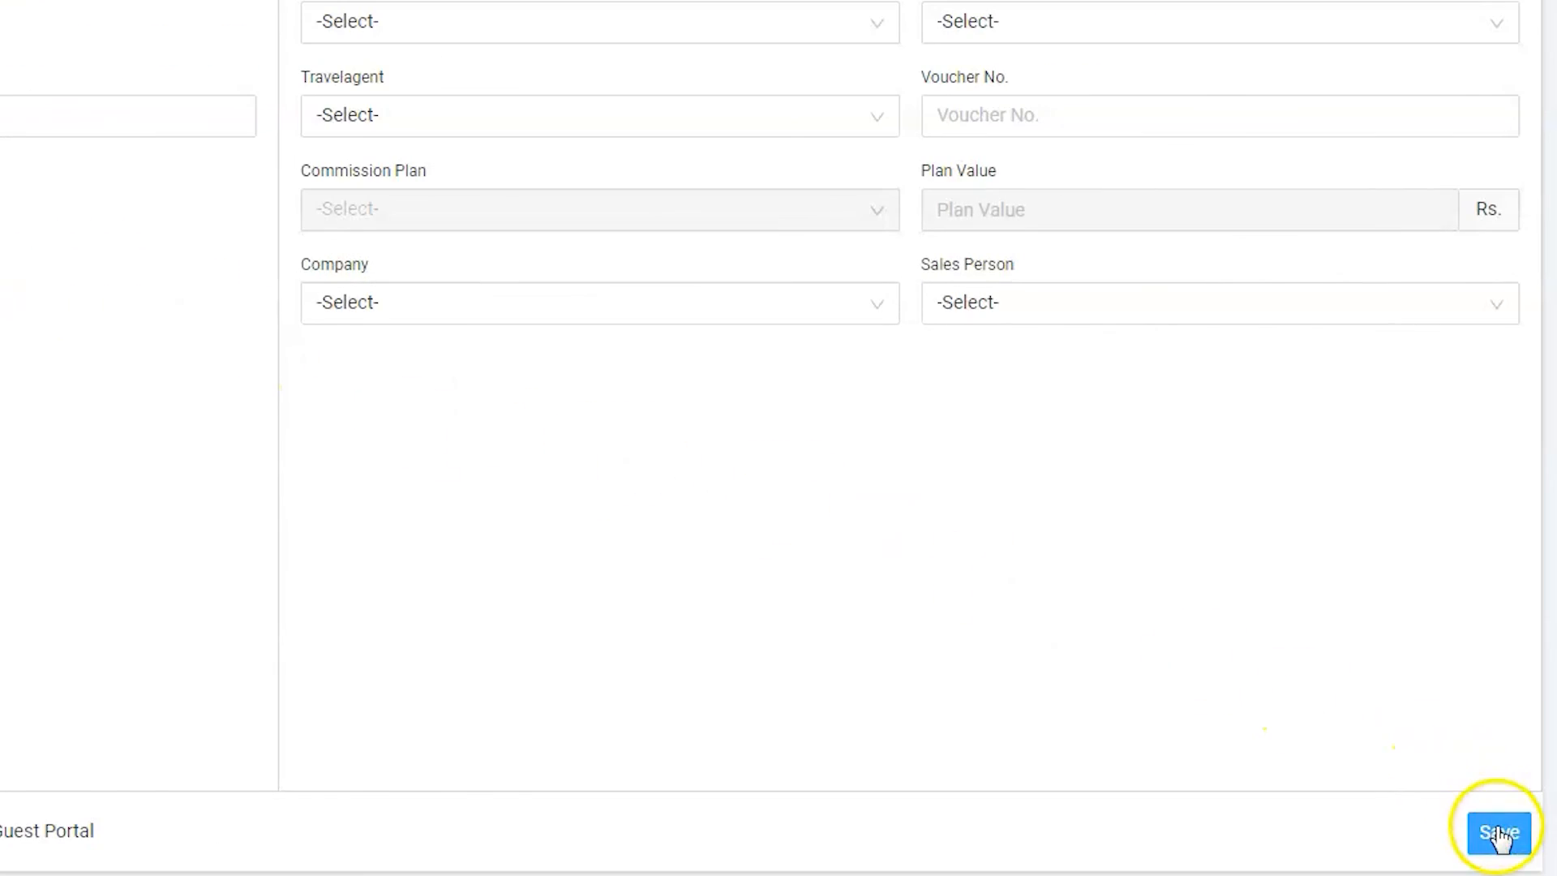
left_click(1496, 831)
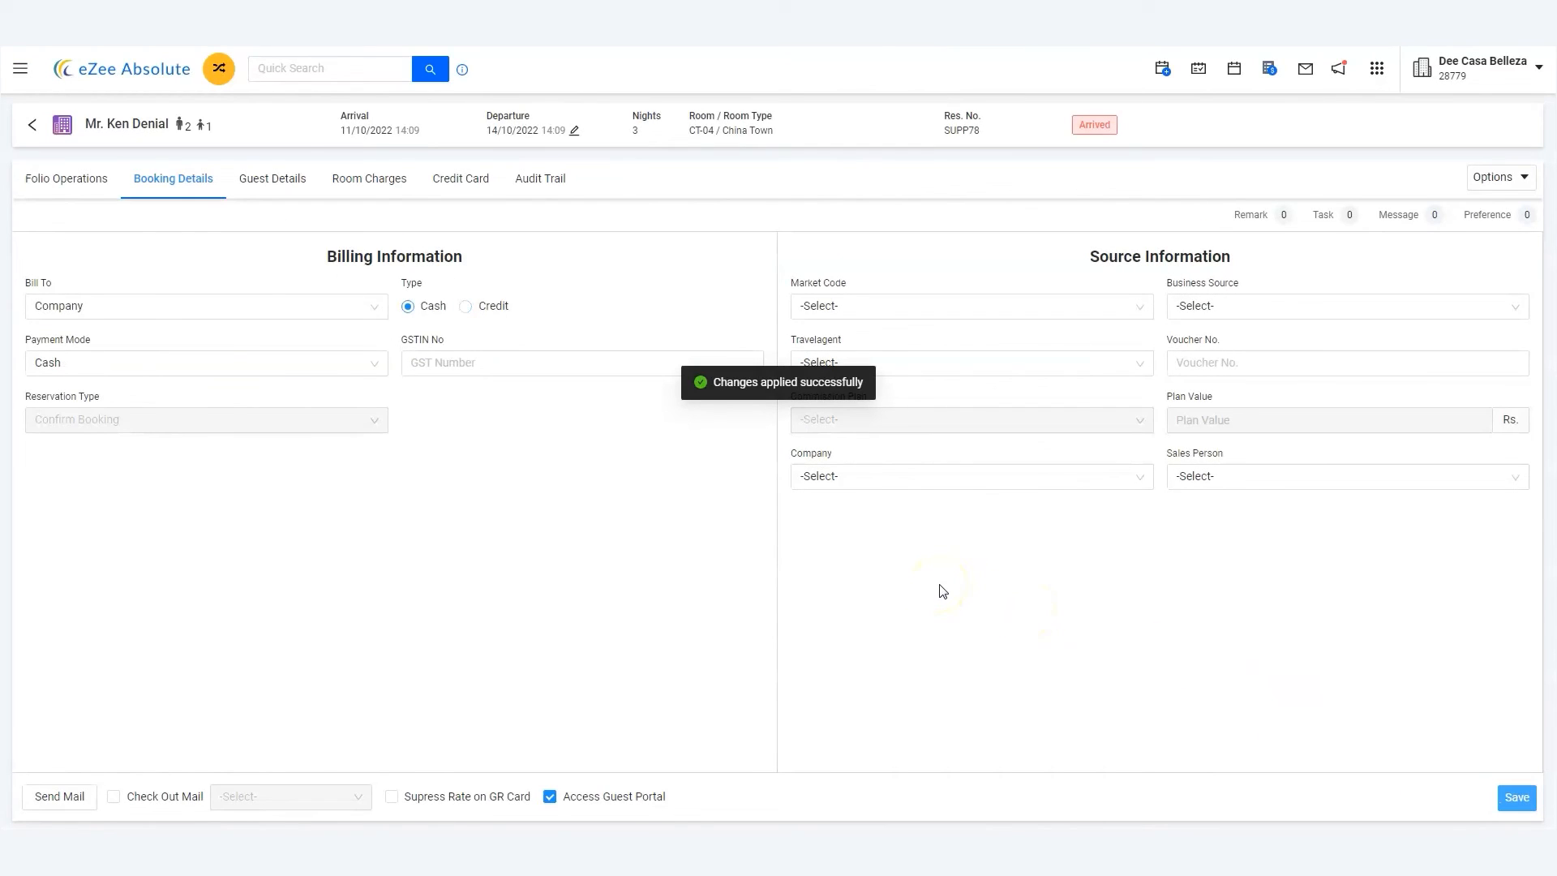
left_click(66, 177)
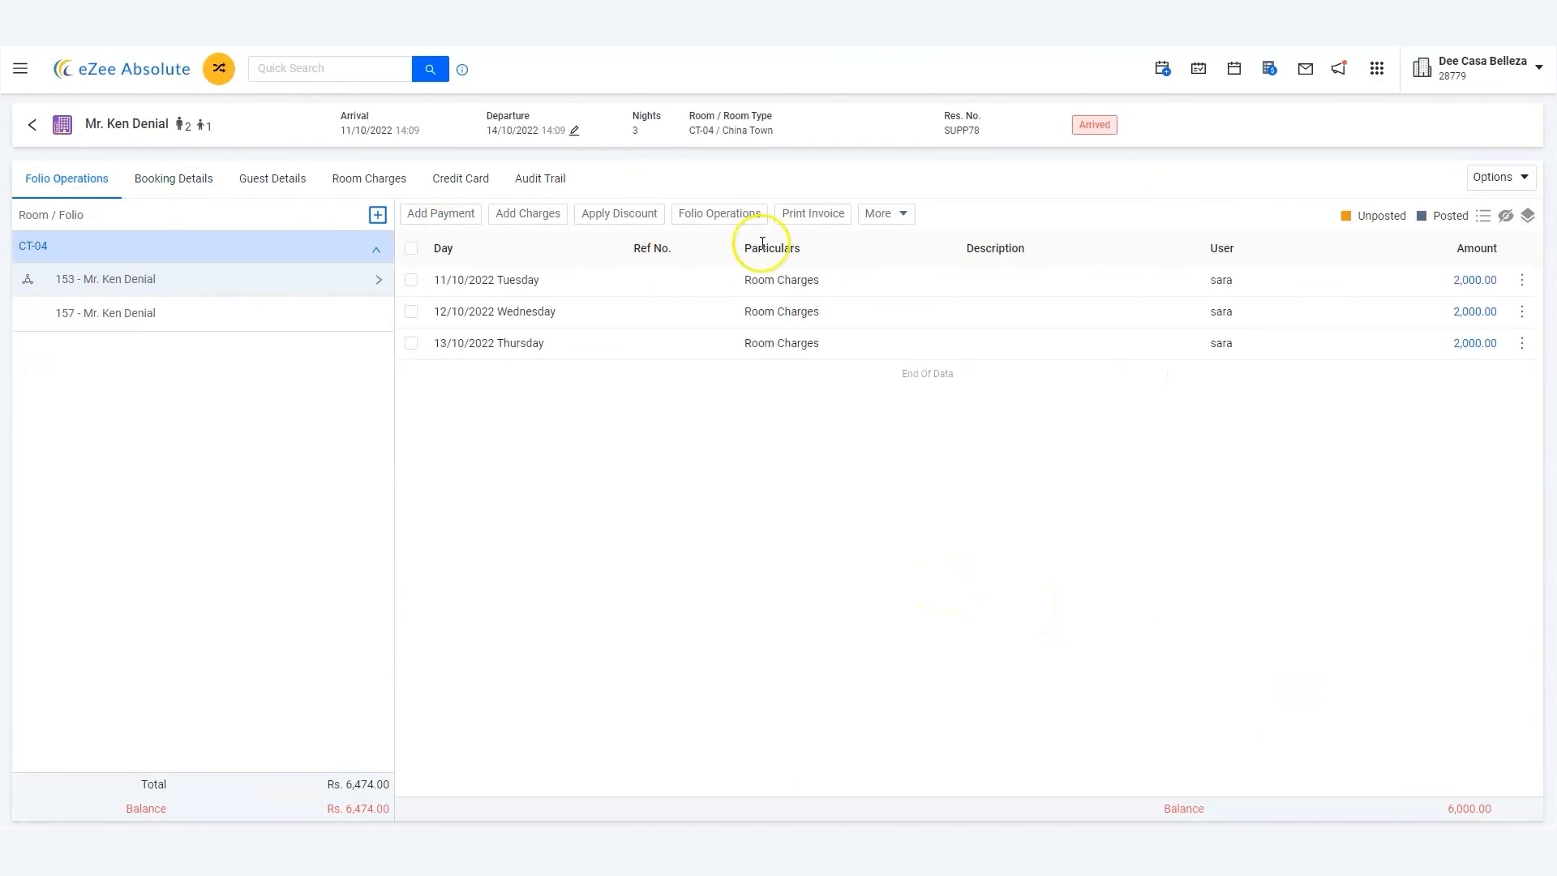
- Open Print Invoice options and list folios 153 and 157 under Deal Communication Inc
left_click(810, 213)
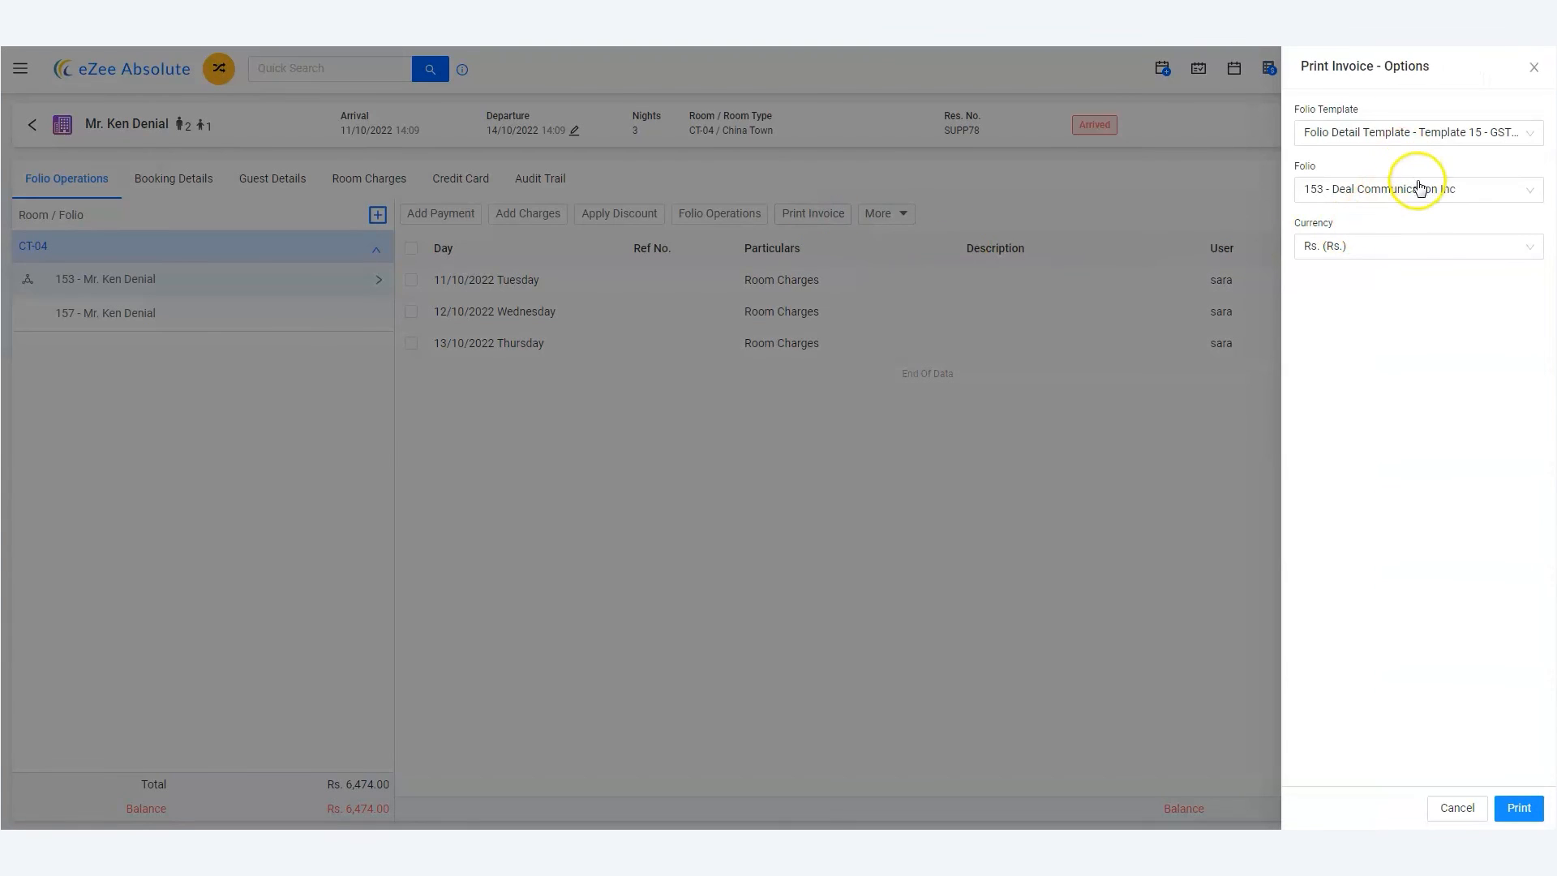
left_click(1415, 189)
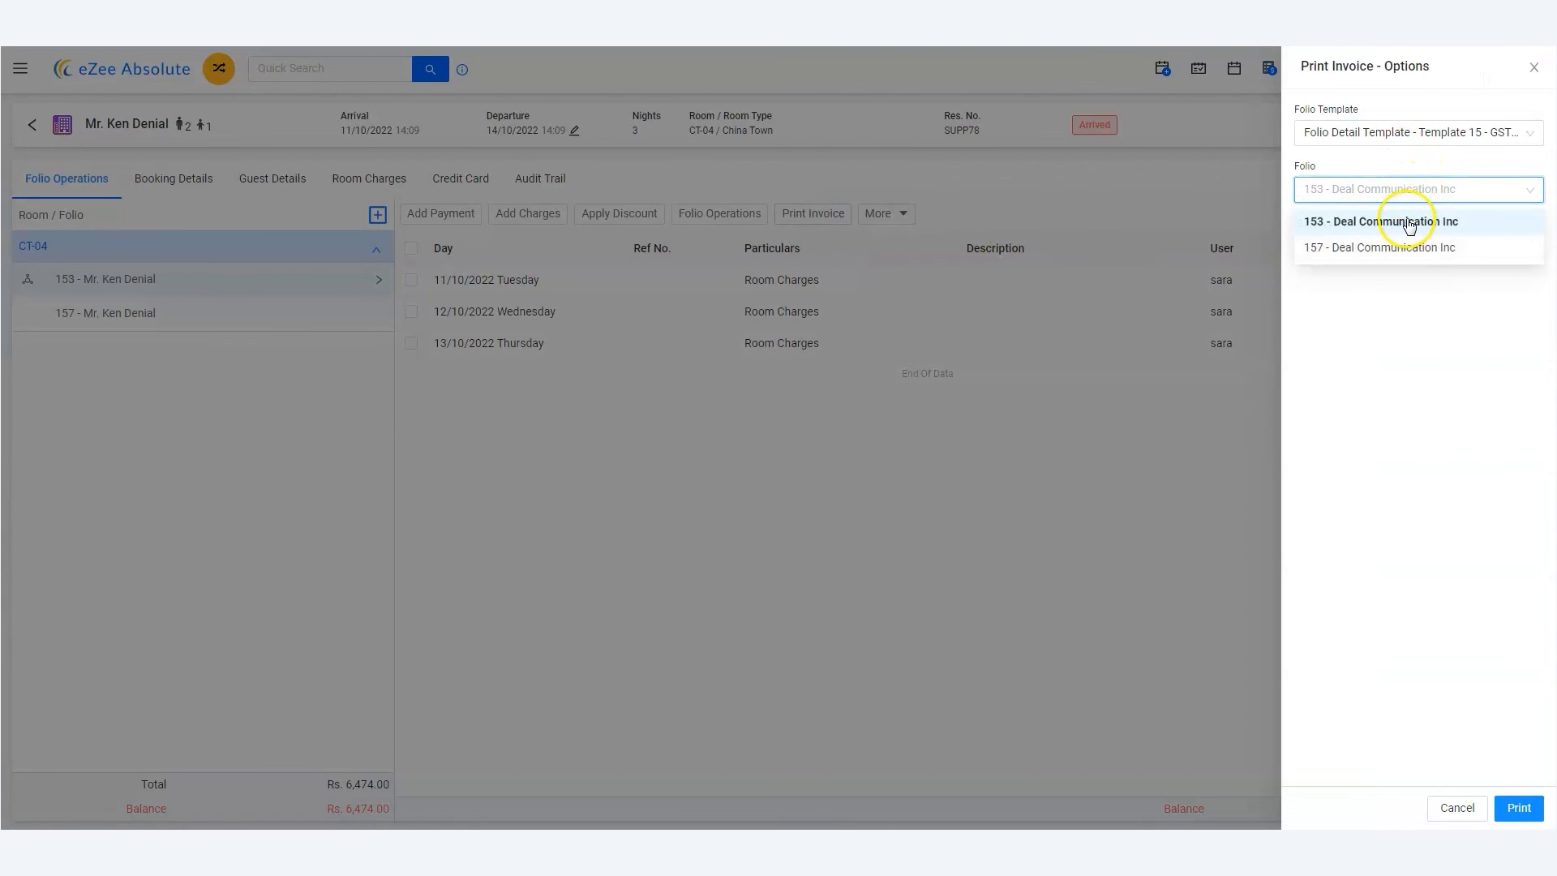